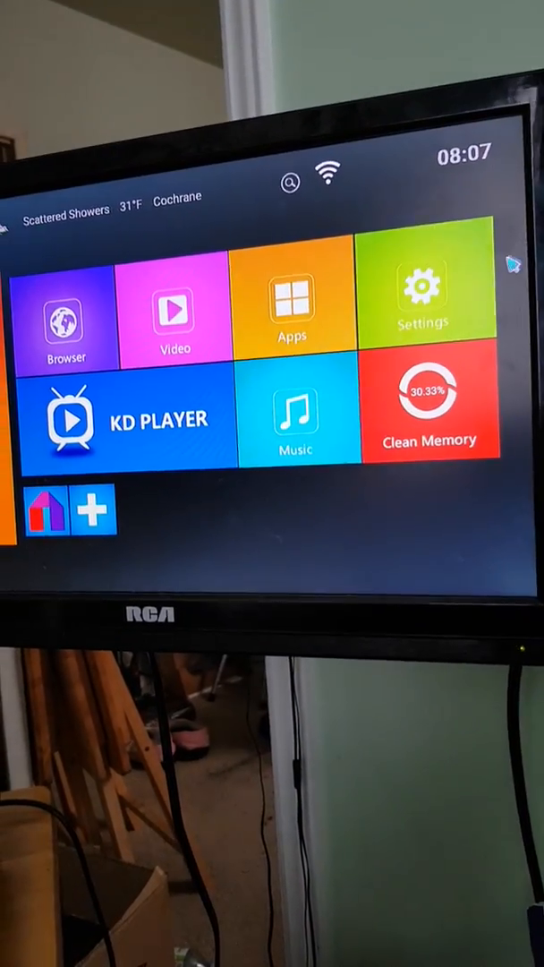
Step: Uninstall Mobdro from Settings' downloaded apps list
{"action": "left_click", "coordinate": [423, 304]}
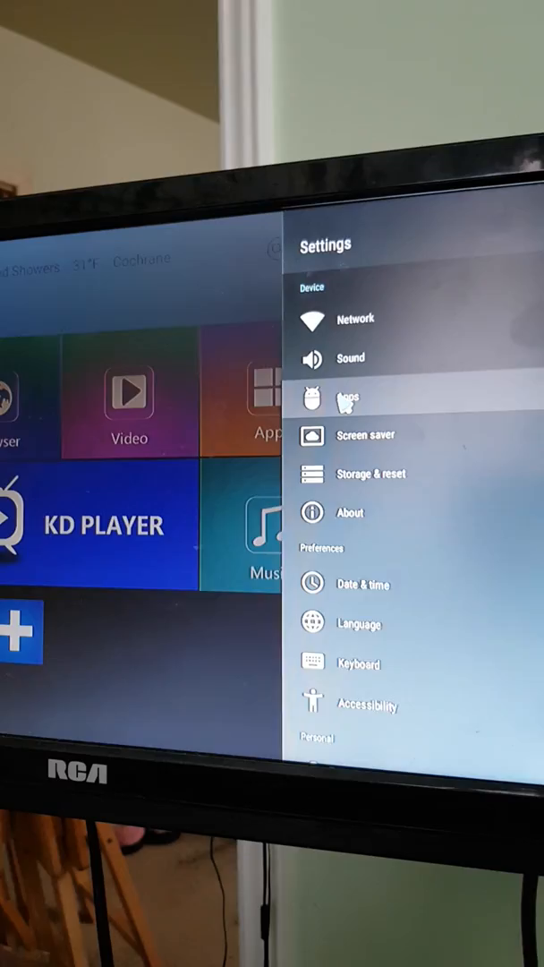
{"action": "left_click", "coordinate": [348, 398]}
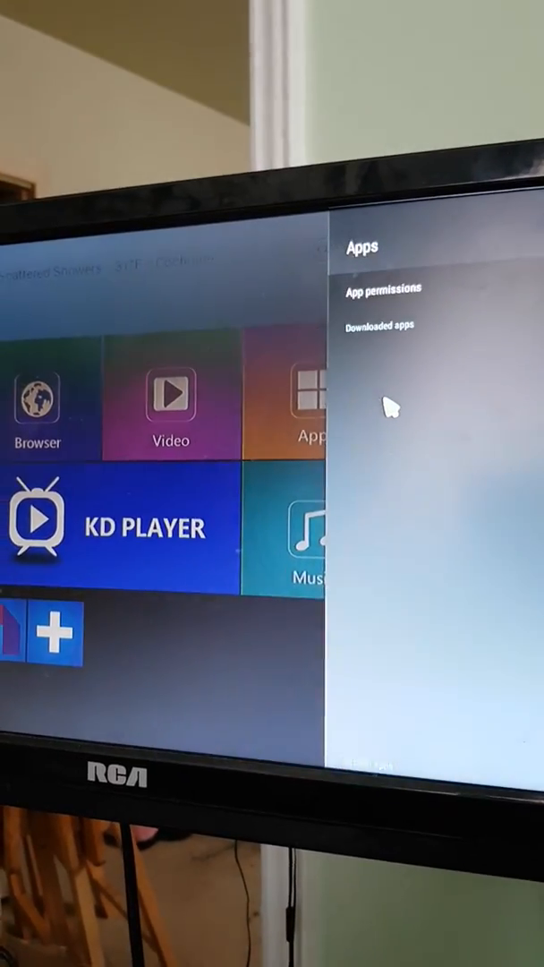
{"action": "left_click", "coordinate": [380, 324]}
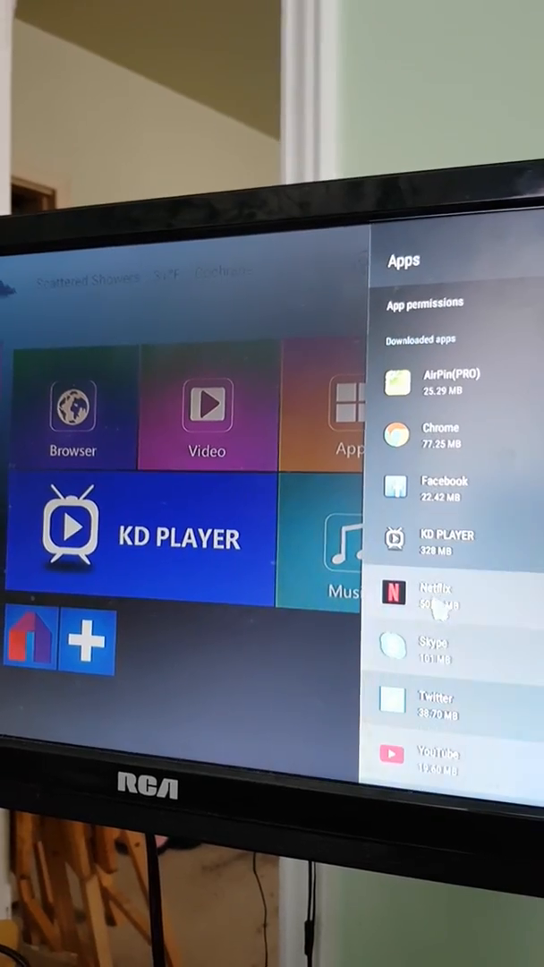
{"action": "scroll", "scroll_direction": "down", "scroll_amount": 3}
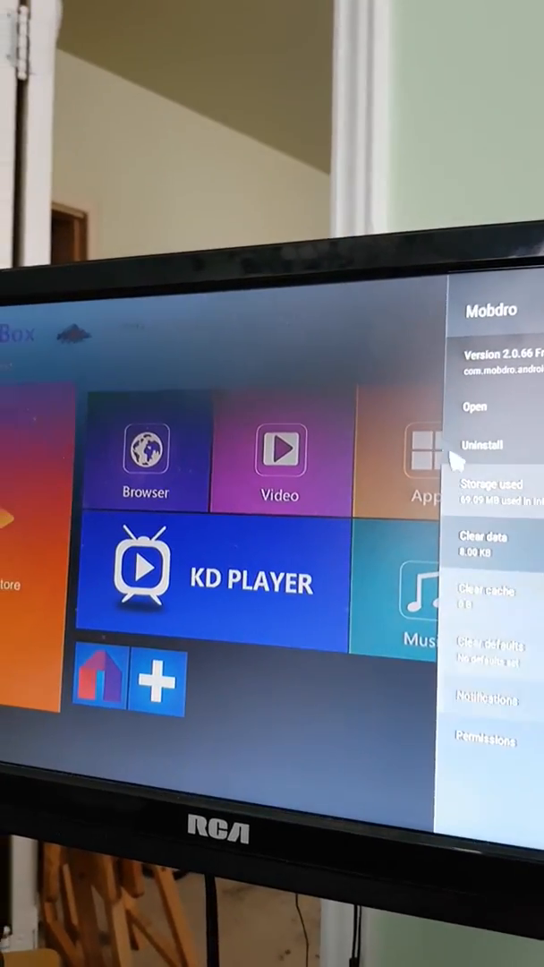
{"action": "left_click", "coordinate": [482, 444]}
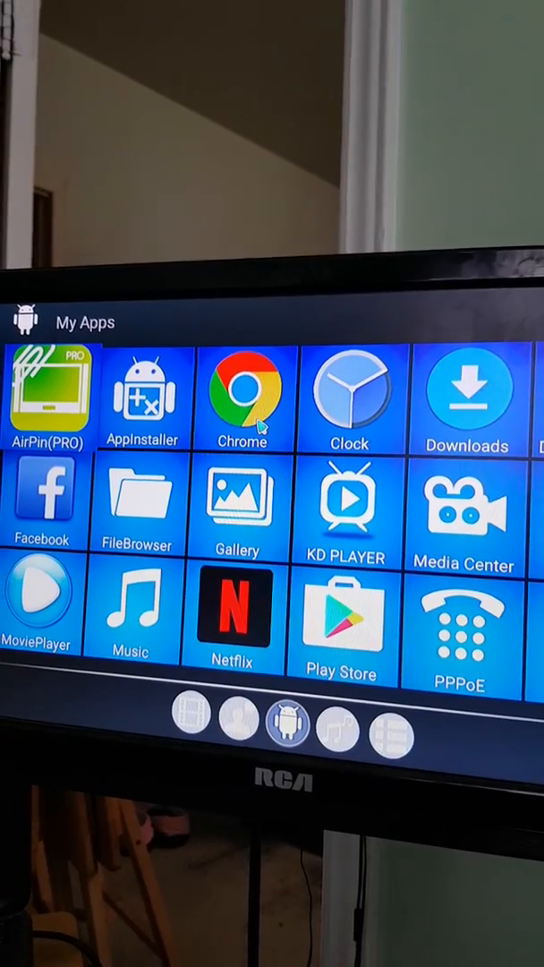
Step: Launch the Chrome browser from My Apps to fetch an older Mobdro APK
{"action": "left_click", "coordinate": [240, 396]}
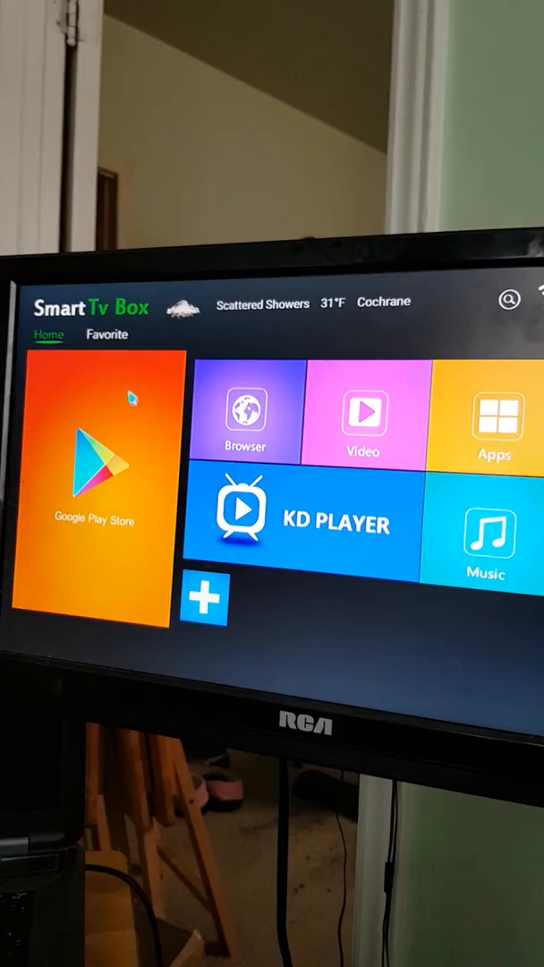
Step: Launch FileBrowser and list the Local Disk's top-level folders, including Download
{"action": "left_click", "coordinate": [494, 421]}
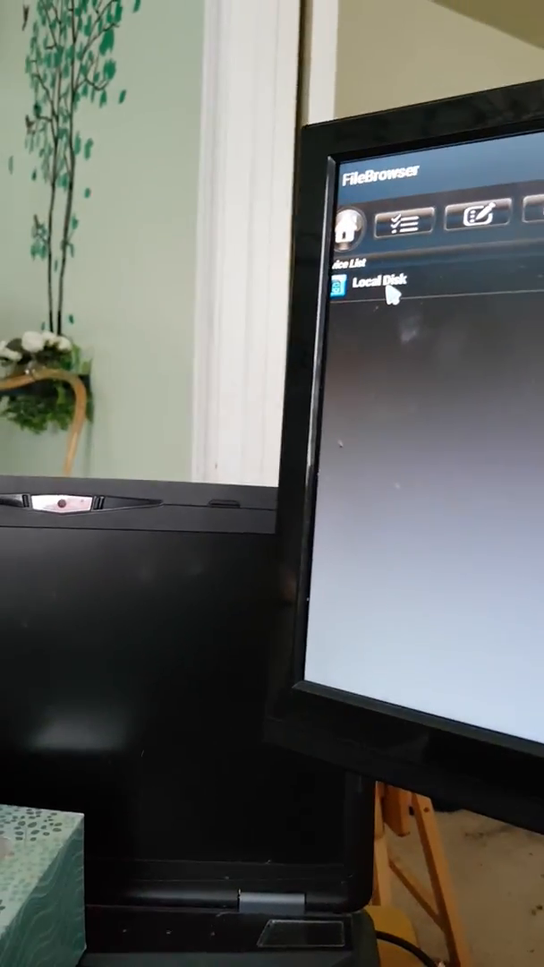
{"action": "left_click", "coordinate": [376, 290]}
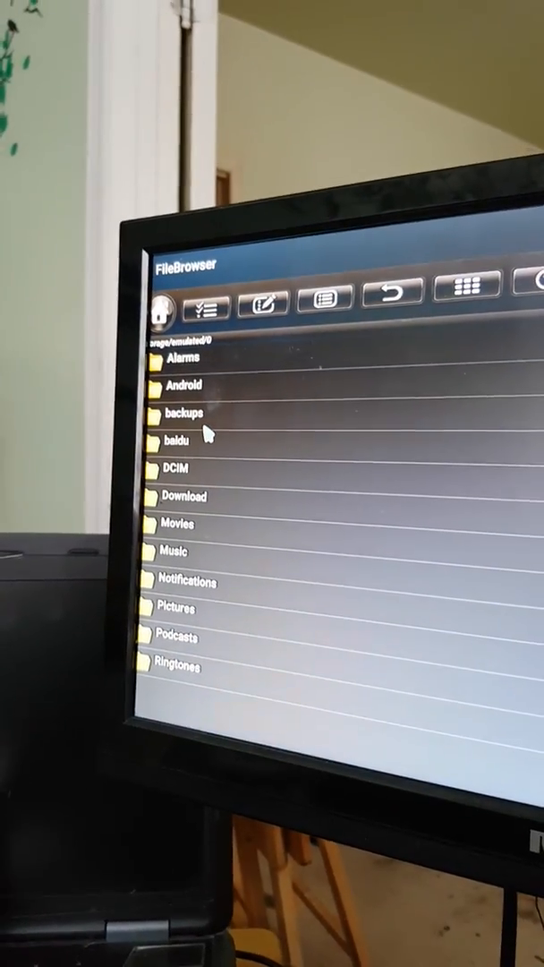